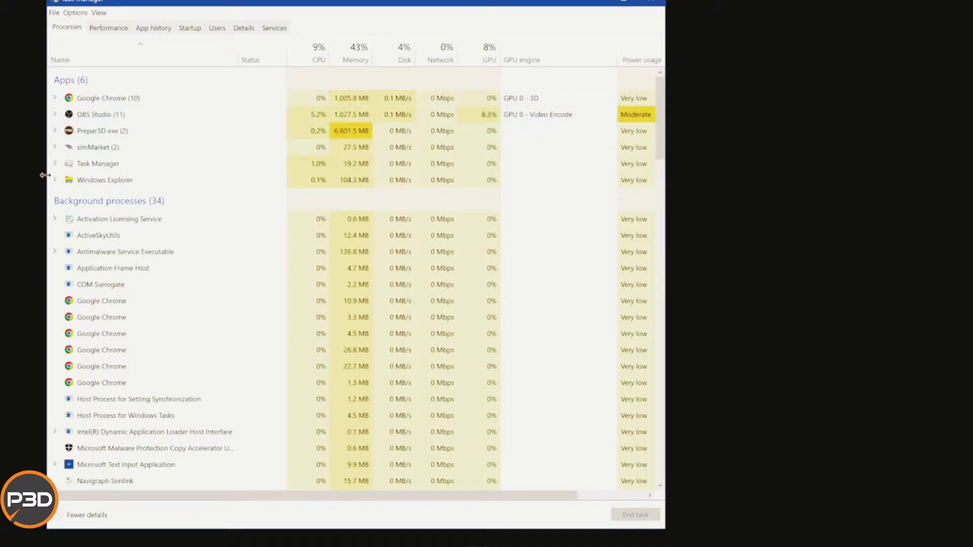
# Step: Return to the Prepar3D scenery-loading screen stalled at 0%
pyautogui.click(54, 130)
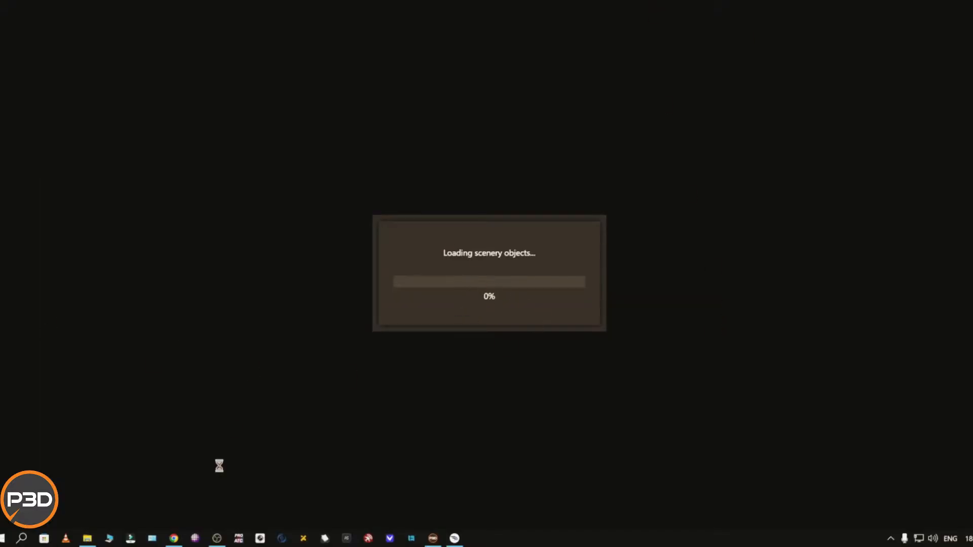
pyautogui.moveTo(430, 321)
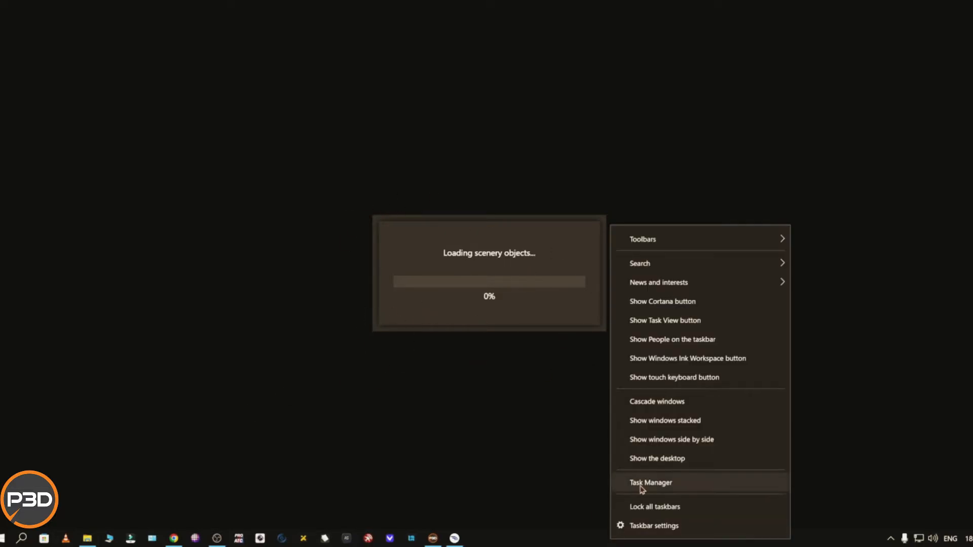
# Step: End the Prepar3D exe process in Task Manager and browse This PC in File Explorer
pyautogui.click(650, 483)
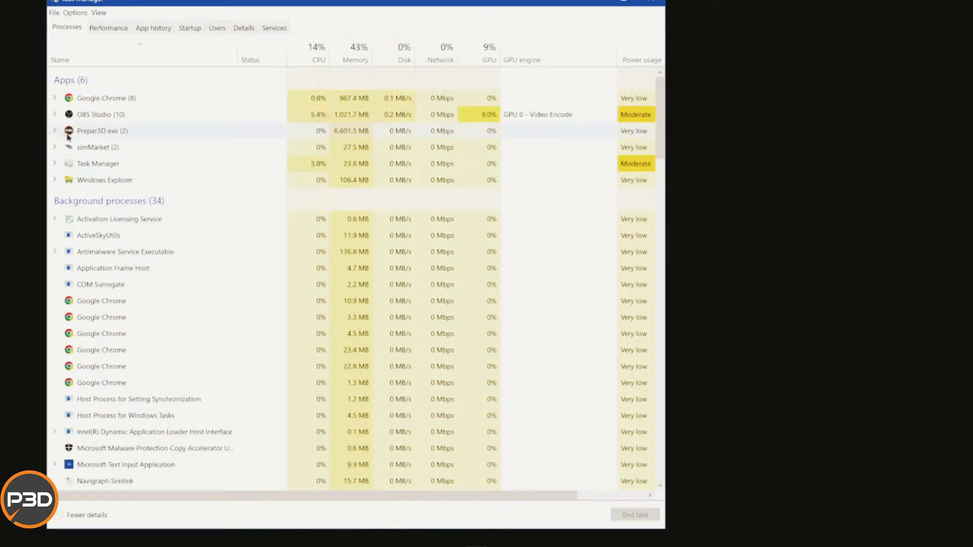
pyautogui.click(55, 131)
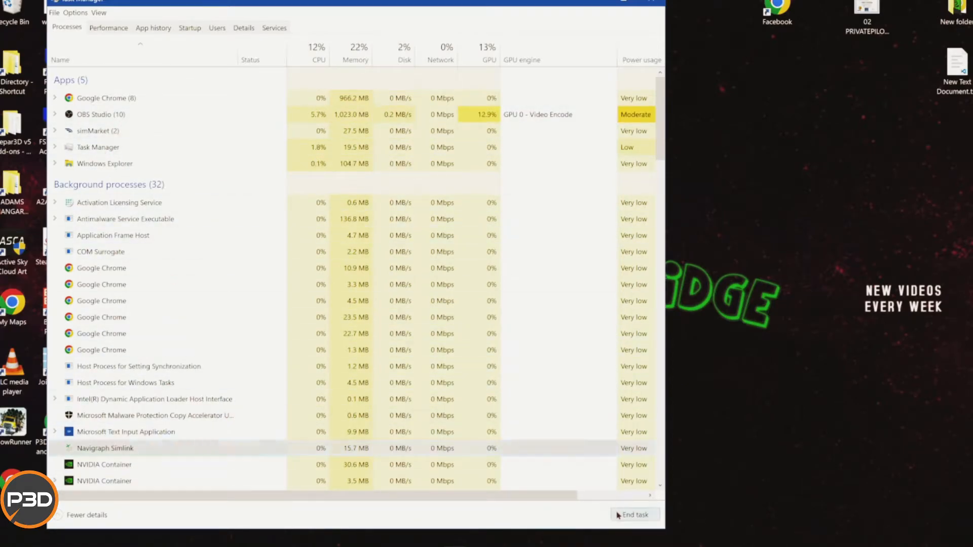
pyautogui.scroll(-3)
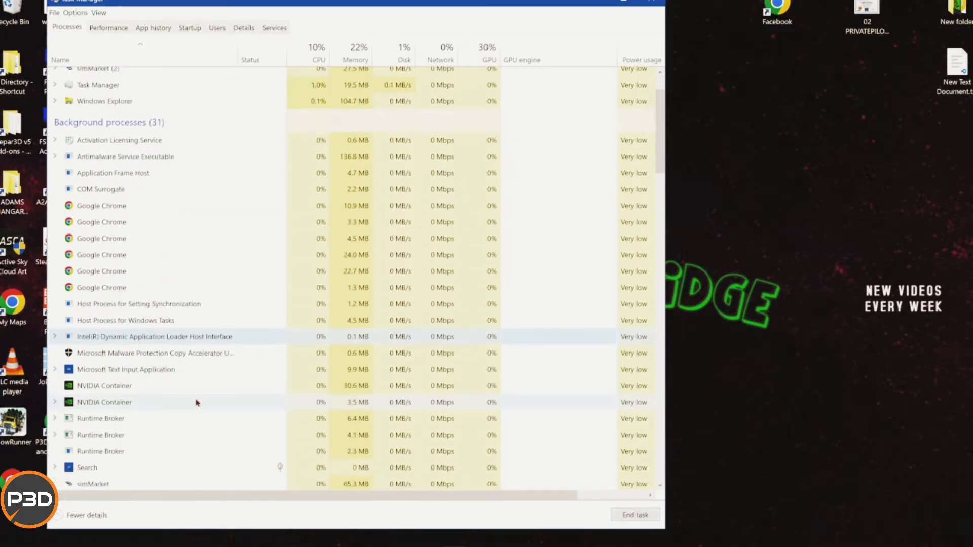
pyautogui.scroll(-3)
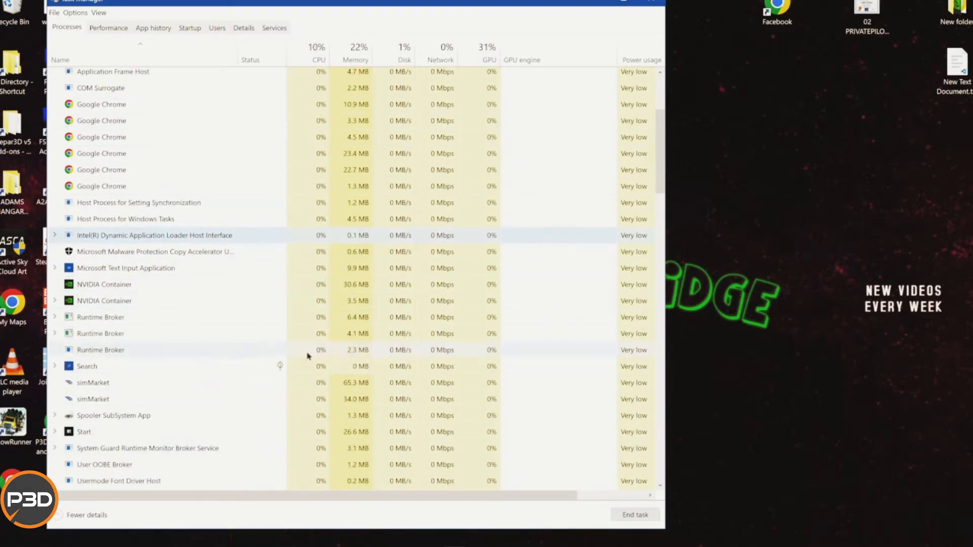
pyautogui.scroll(-3)
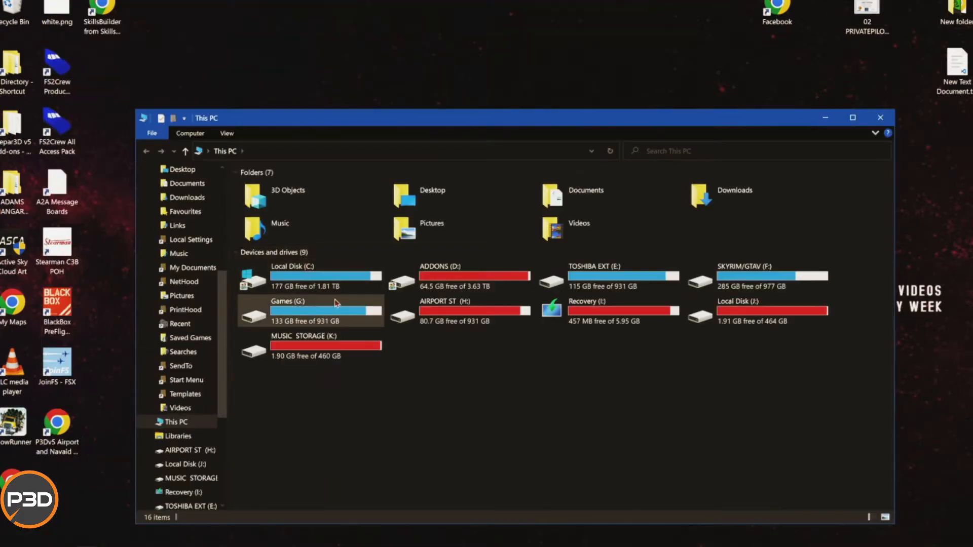
# Step: Browse to C:\ProgramData\Lockheed Martin\Prepar3D v5\SceneryIndexes_x64
pyautogui.doubleClick(292, 276)
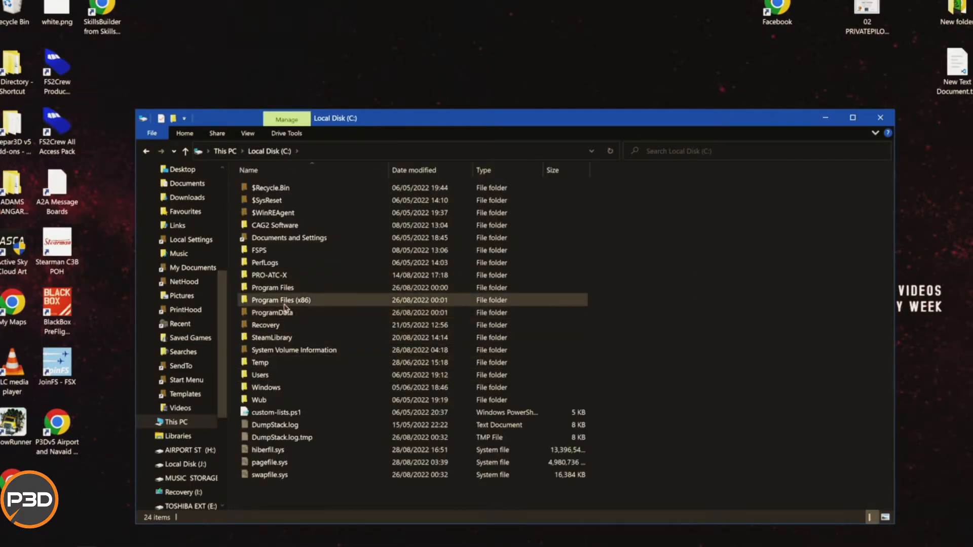
pyautogui.doubleClick(272, 312)
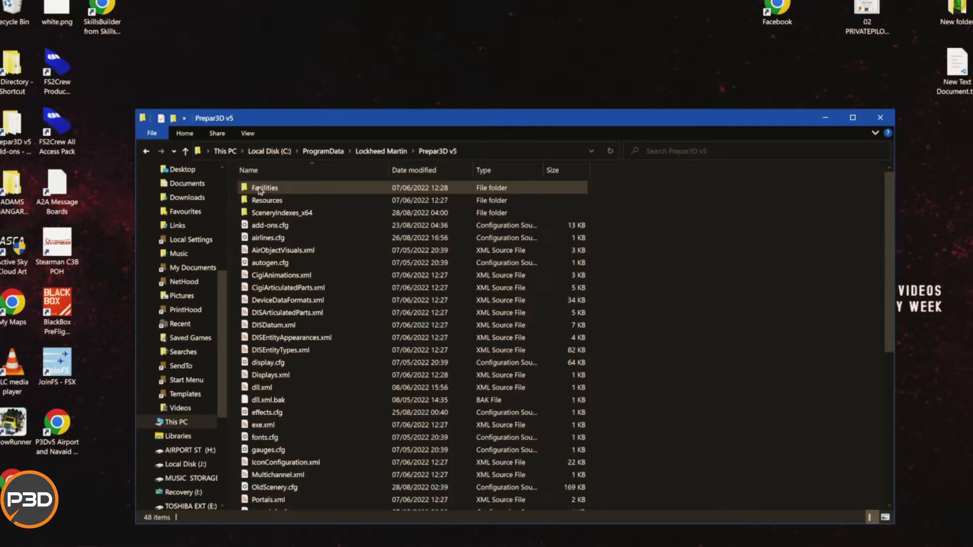
pyautogui.doubleClick(281, 213)
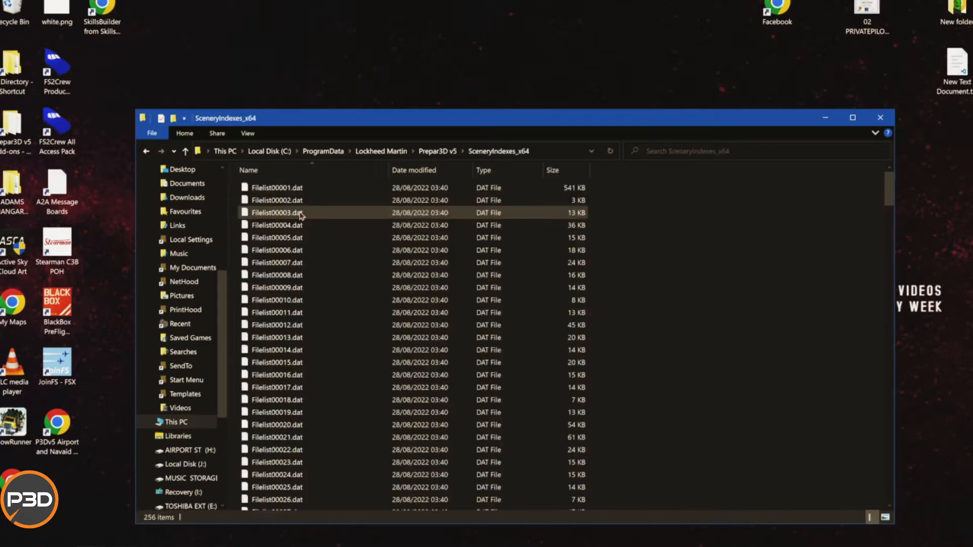
# Step: Delete all scenery index files in SceneryIndexes_x64 and close the Explorer window
pyautogui.click(276, 200)
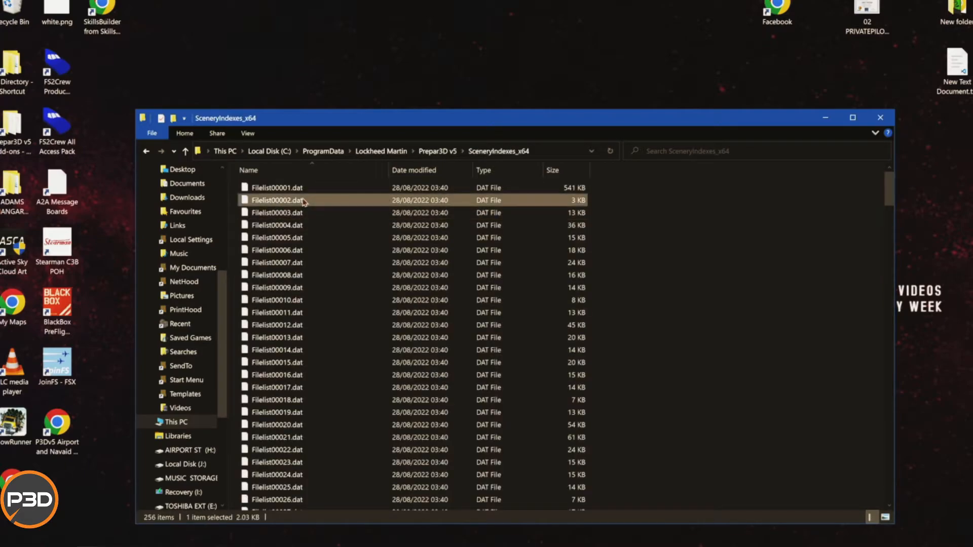
pyautogui.press('ctrl+a')
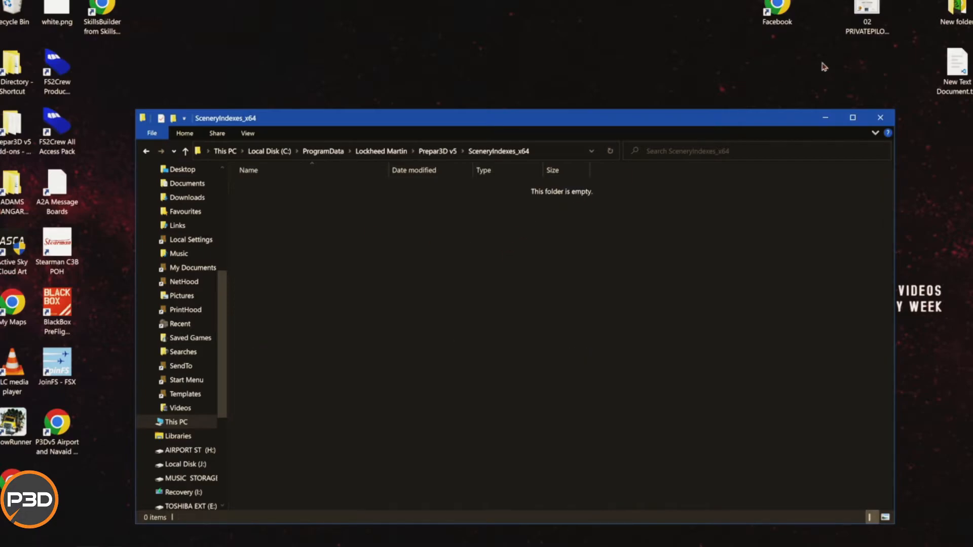
pyautogui.click(9, 537)
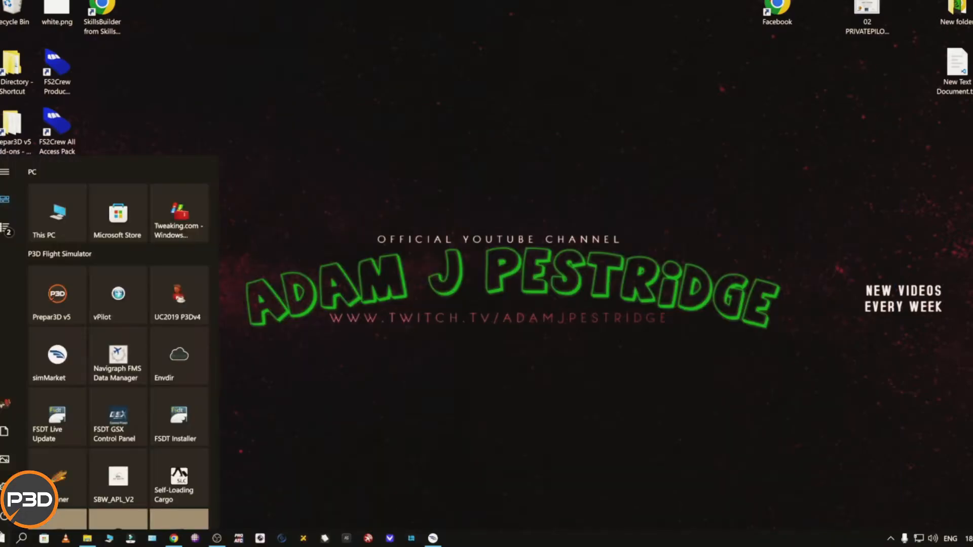
# Step: Tick Rebuild Index and Flush DirectX Cache in the Black Marble NG Control Panel
pyautogui.scroll(-3)
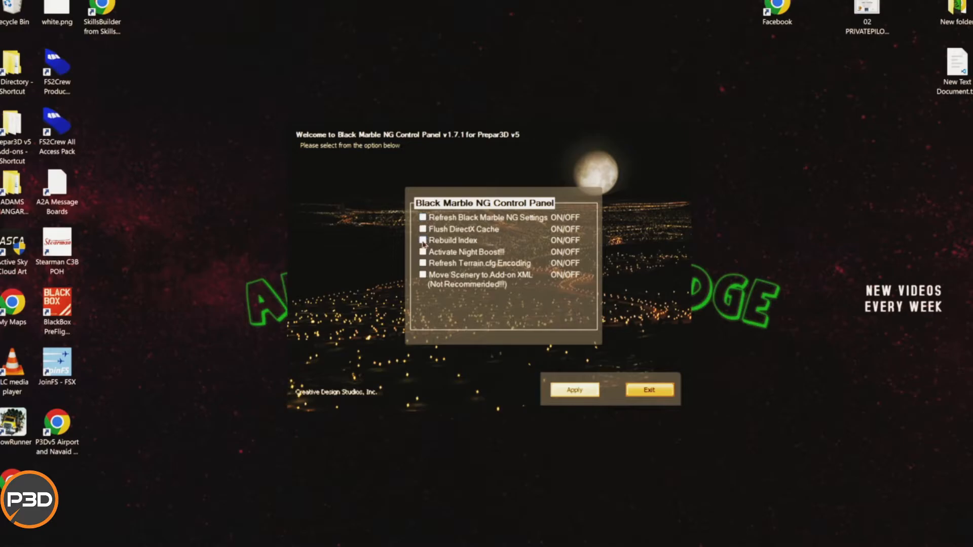
pyautogui.click(423, 240)
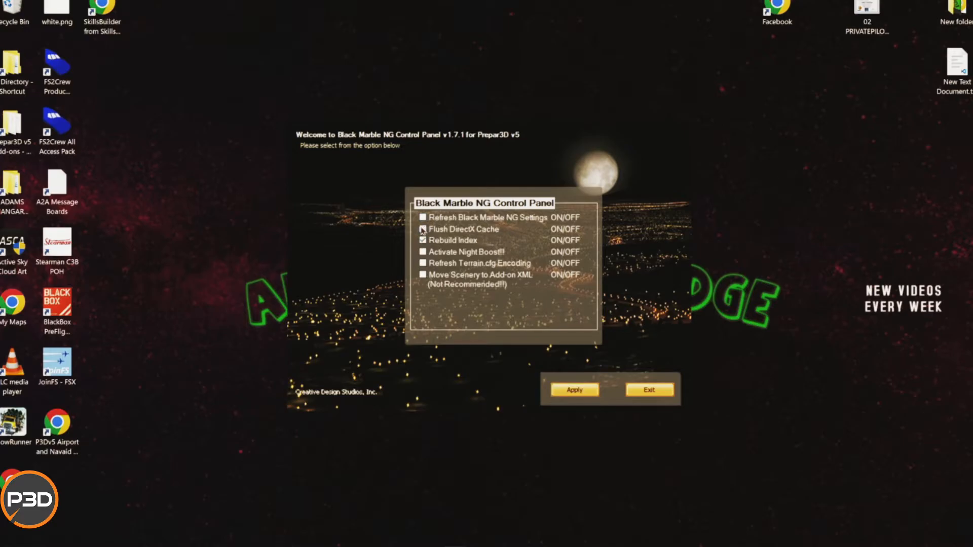
pyautogui.click(422, 229)
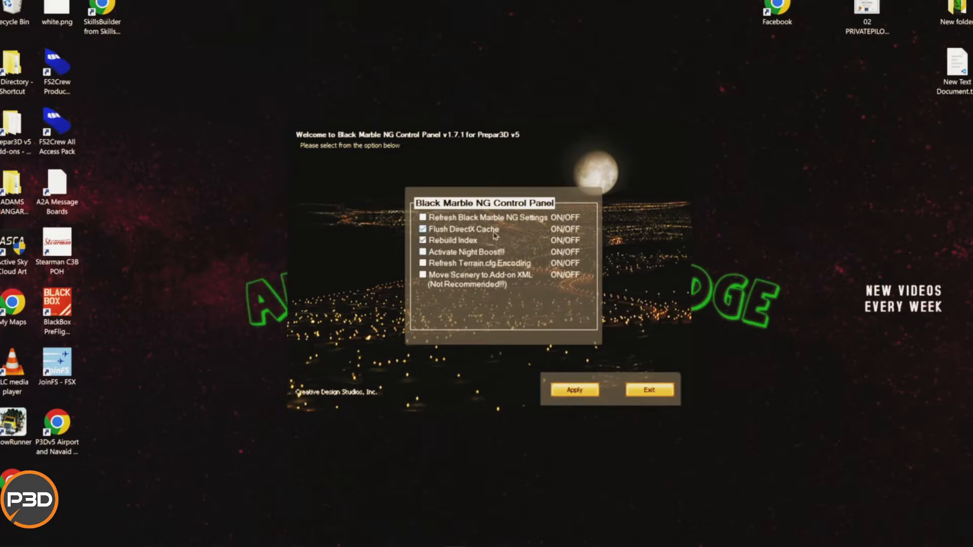
pyautogui.moveTo(481, 238)
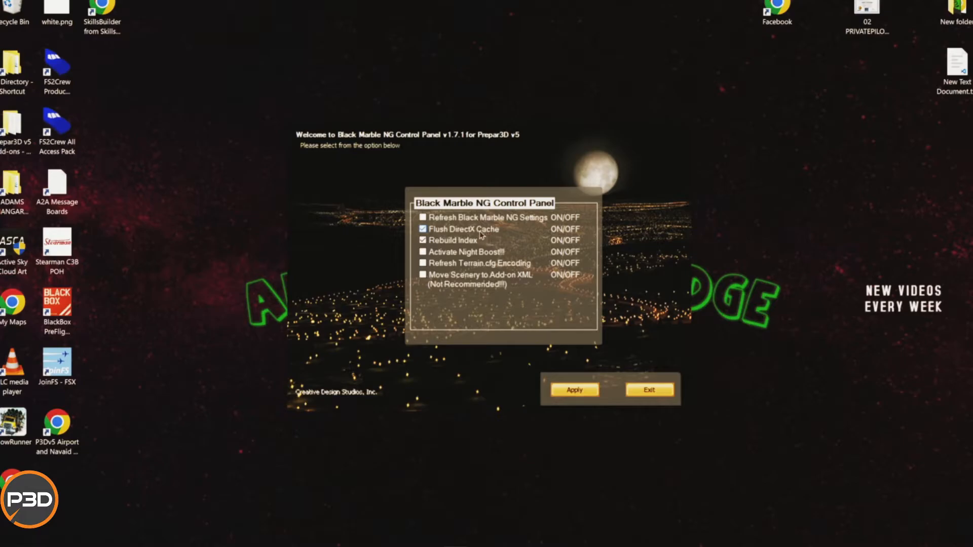
pyautogui.moveTo(486, 235)
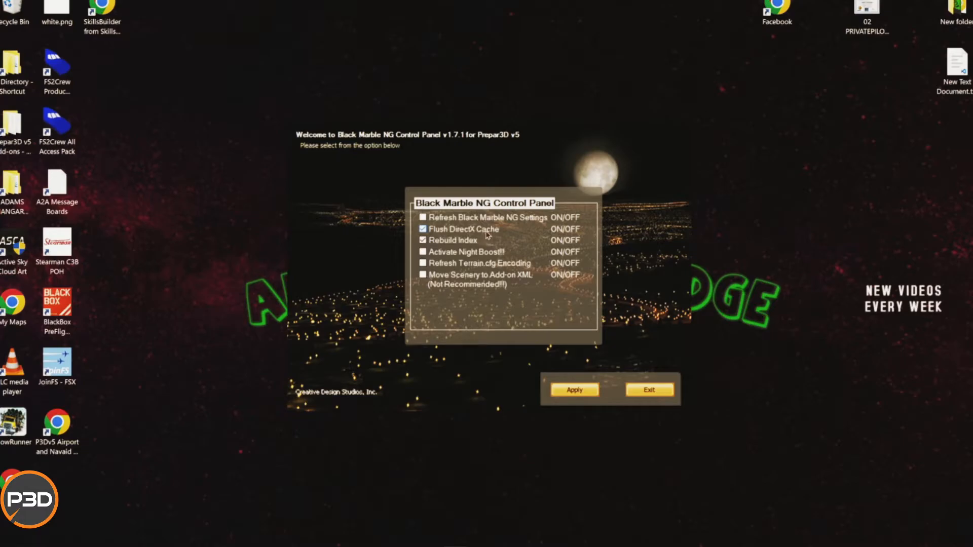
pyautogui.moveTo(484, 238)
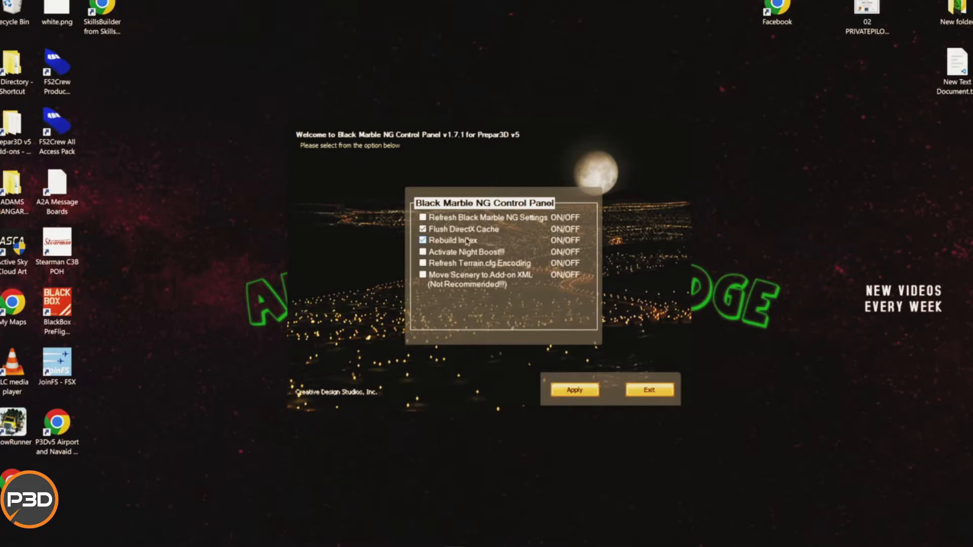
# Step: Open Documents > Prepar3D v5 Add-ons in File Explorer, listing its 36 add-on folders
pyautogui.click(572, 389)
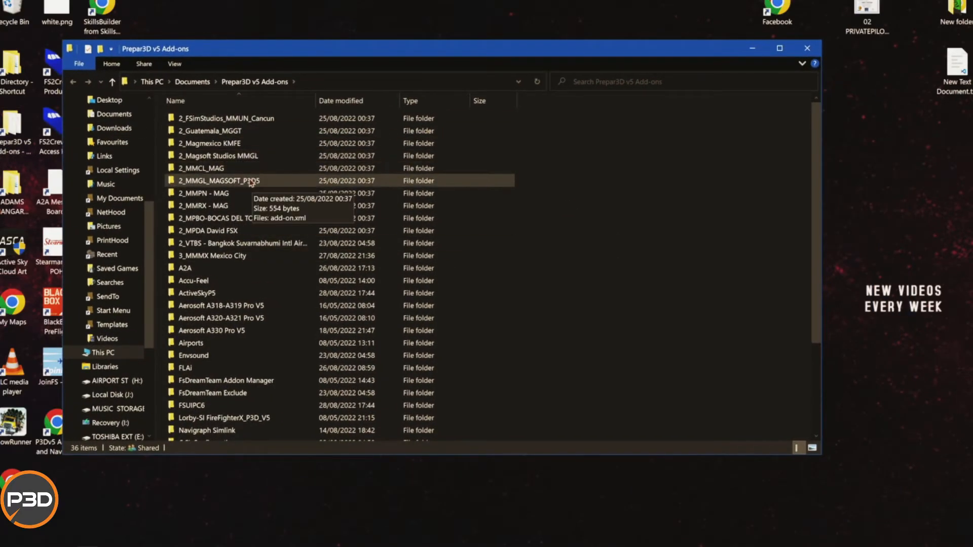
pyautogui.moveTo(294, 362)
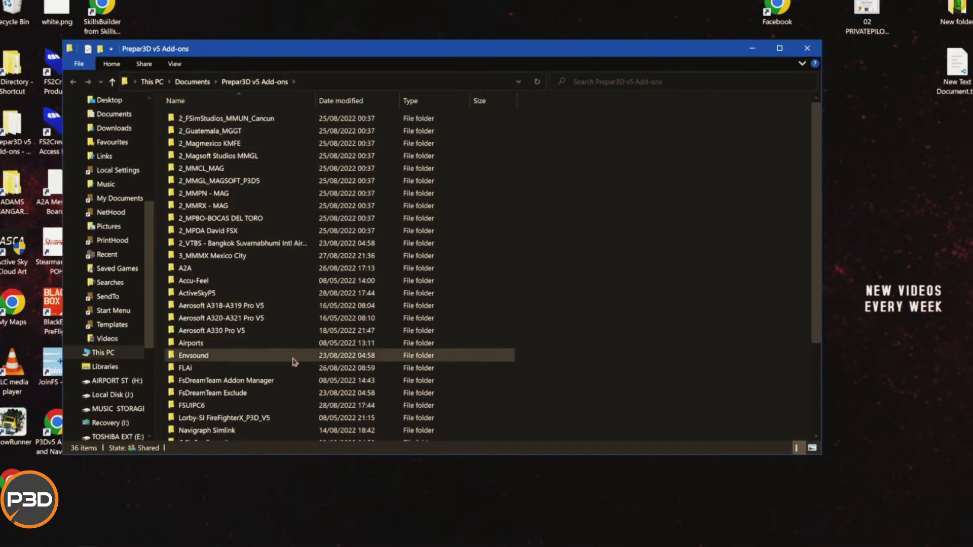
pyautogui.click(211, 268)
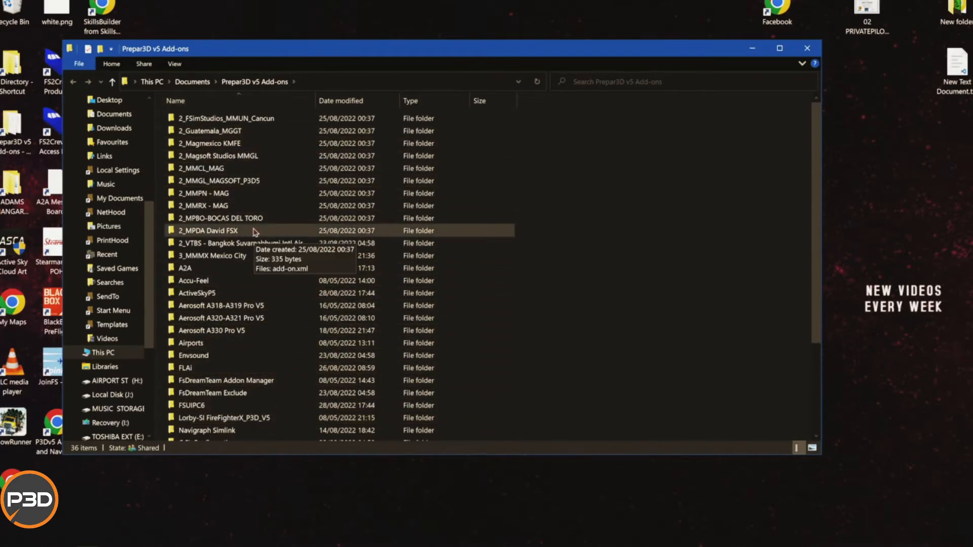
pyautogui.moveTo(626, 259)
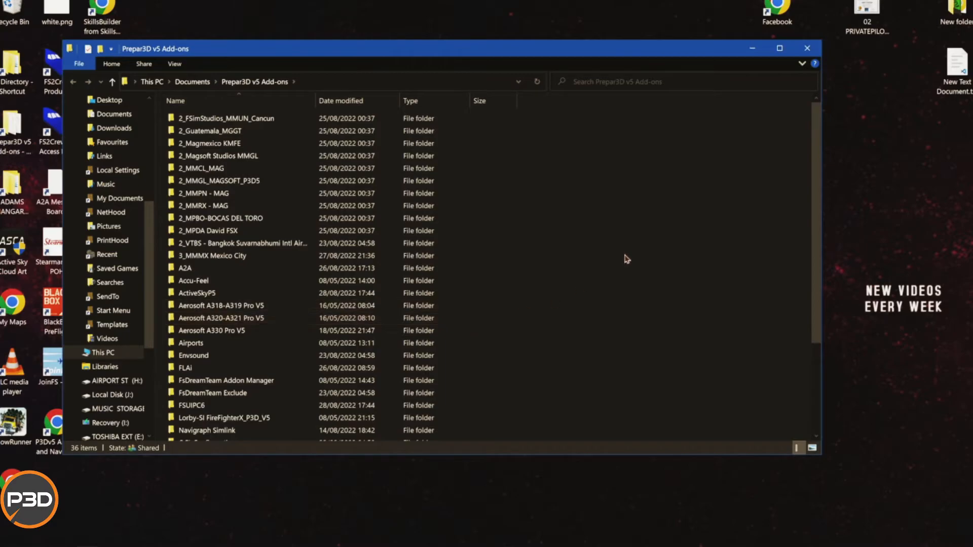
pyautogui.click(193, 355)
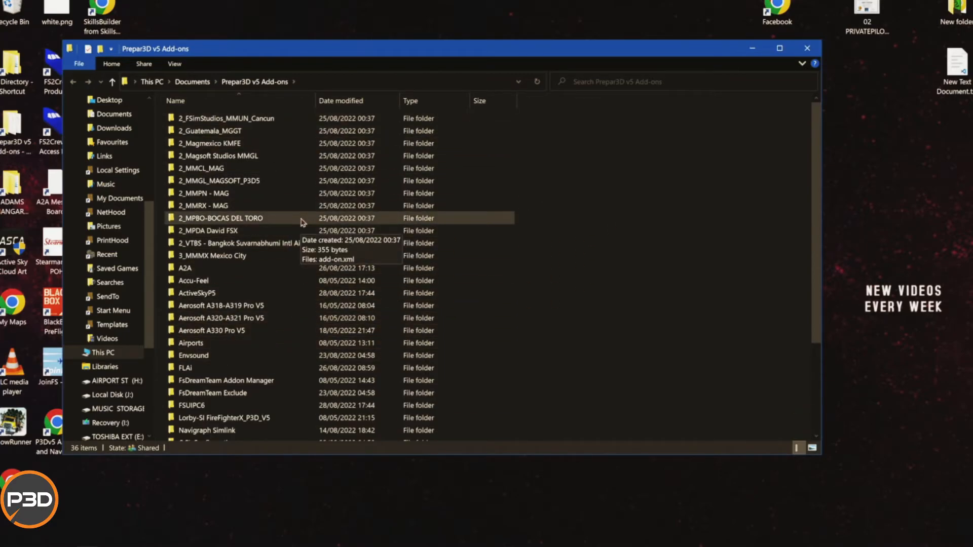
pyautogui.moveTo(758, 67)
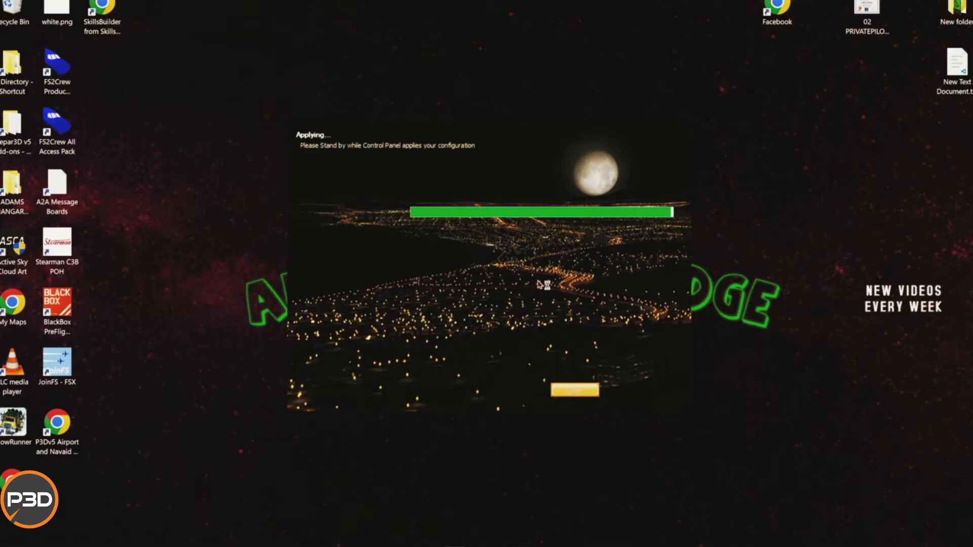
pyautogui.moveTo(539, 284)
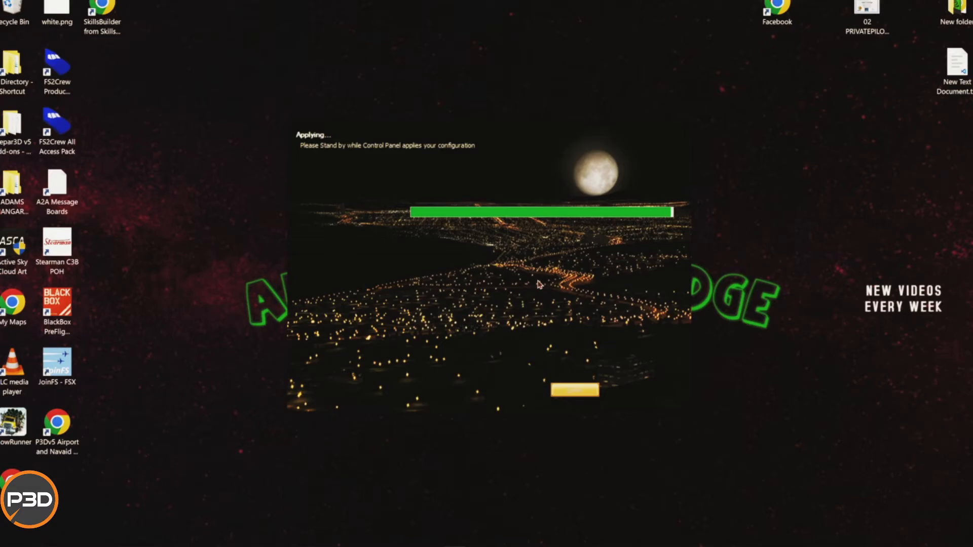
pyautogui.moveTo(544, 285)
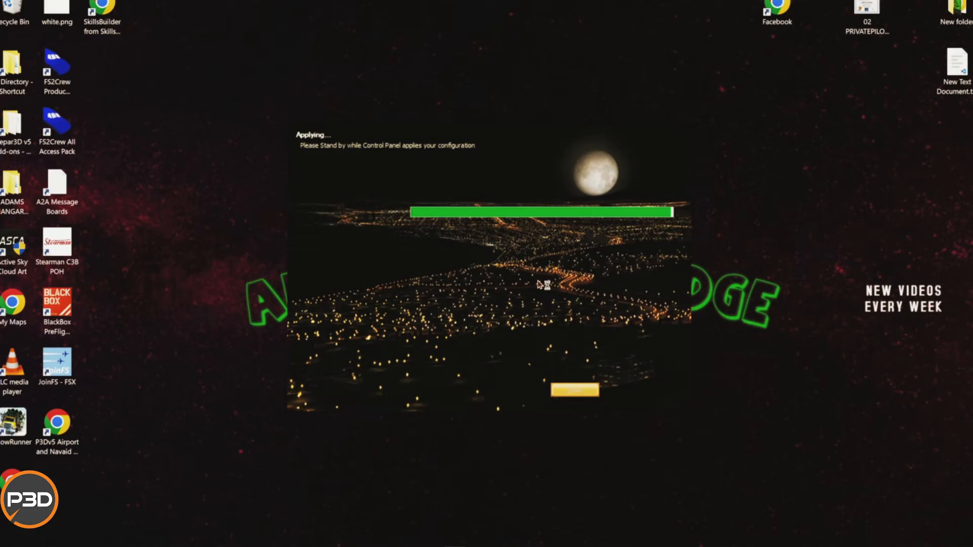
pyautogui.moveTo(498, 279)
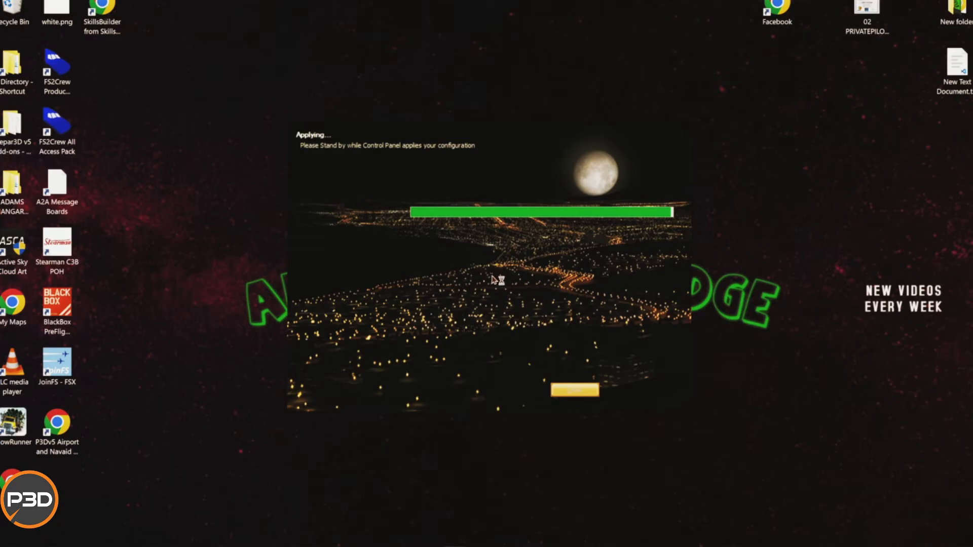
pyautogui.moveTo(488, 275)
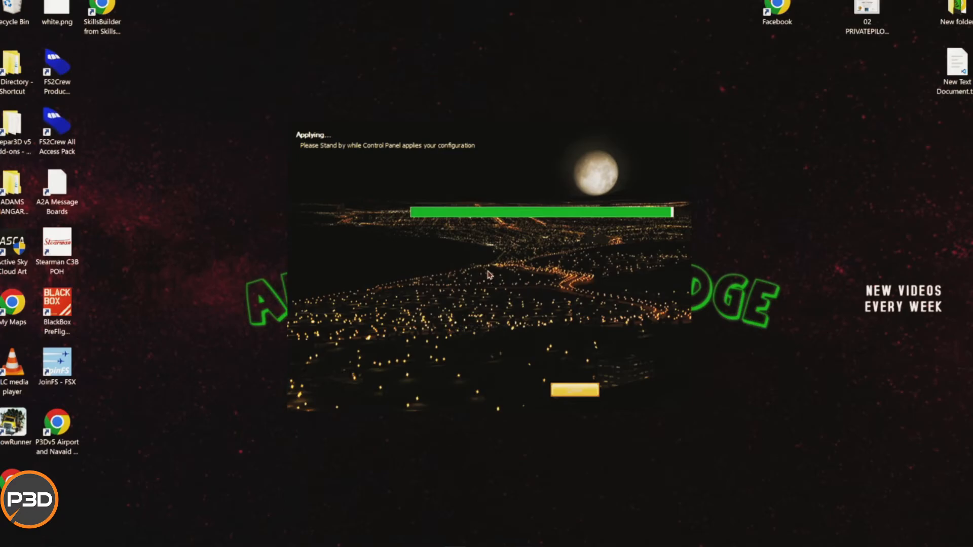
pyautogui.moveTo(492, 275)
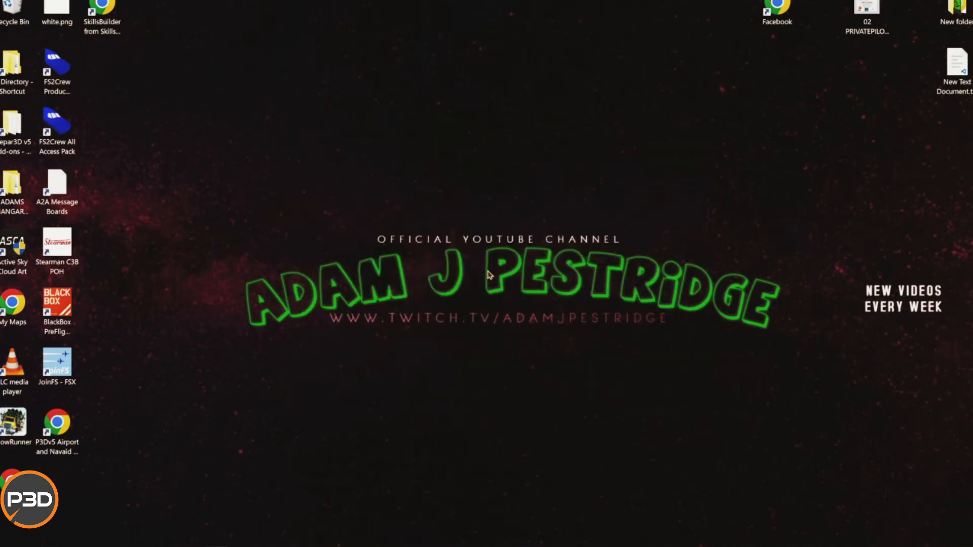
# Step: Permanently delete the 977 selected items, confirming Yes in Delete Multiple Items
pyautogui.rightClick(14, 9)
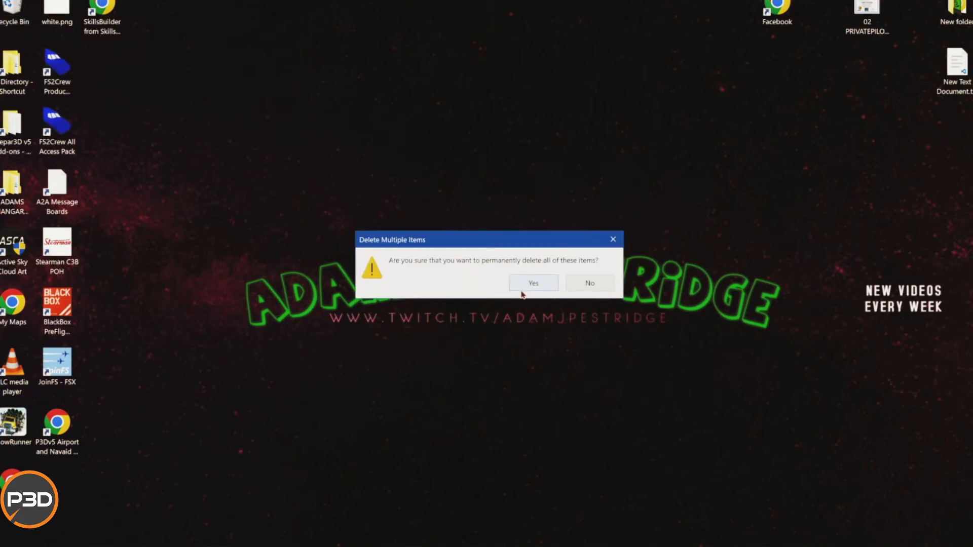
pyautogui.click(533, 282)
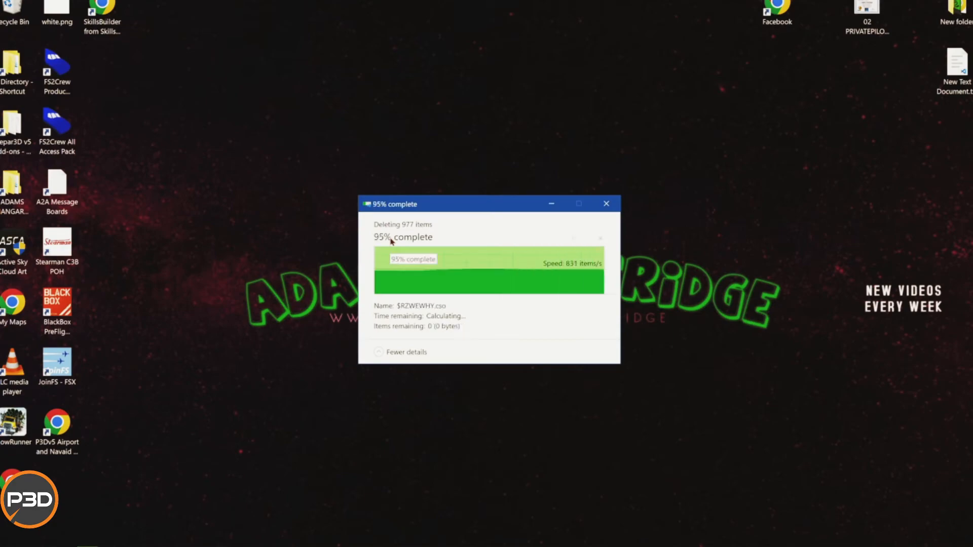